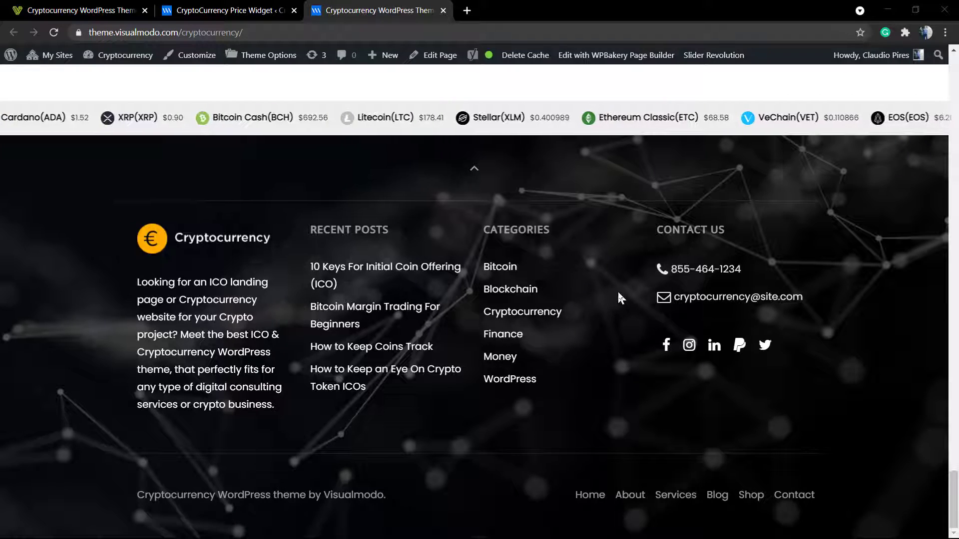
Step: Switch to the CryptoCurrency Price Widget list and select the Slider ticker widget
{"action": "scroll", "scroll_direction": "up", "scroll_amount": 3}
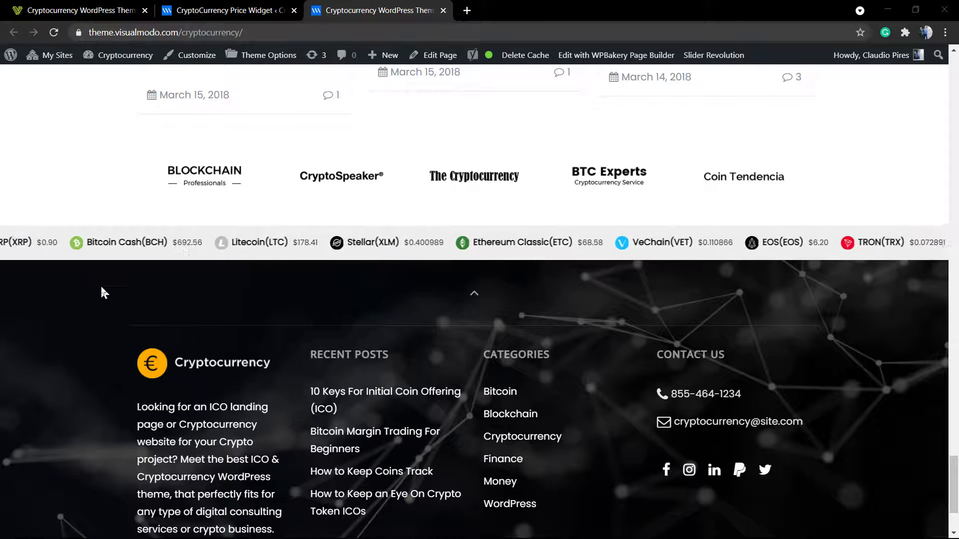
{"action": "left_click", "coordinate": [226, 10]}
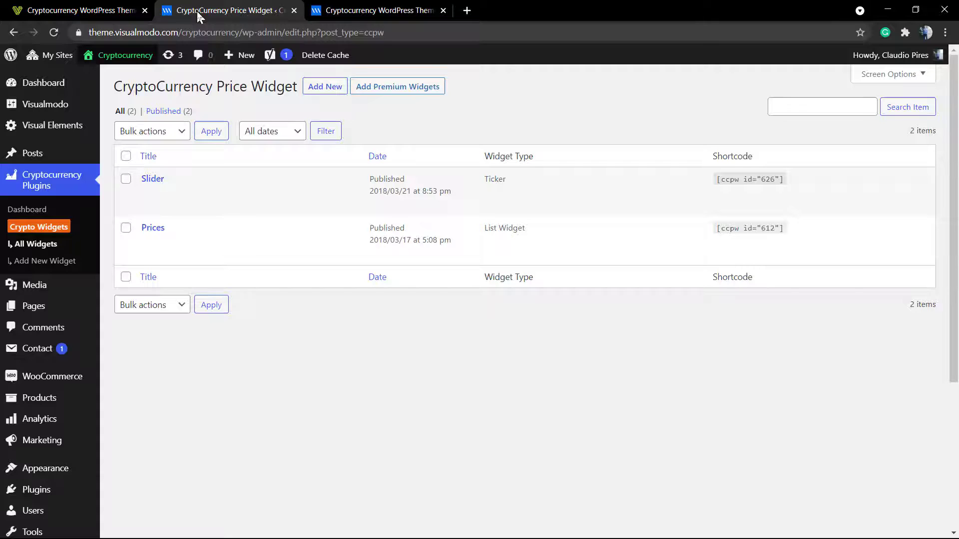
{"action": "mouse_move", "coordinate": [61, 180]}
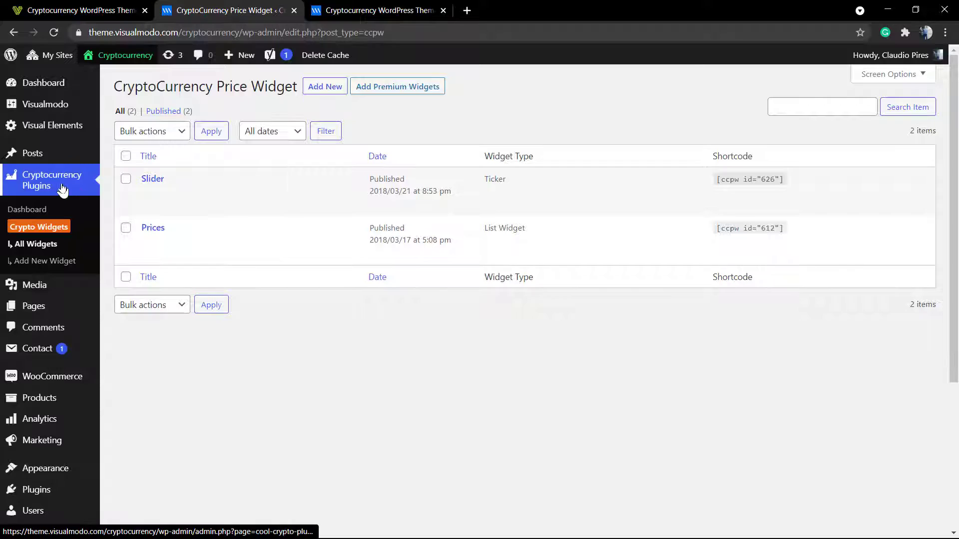
{"action": "mouse_move", "coordinate": [158, 186]}
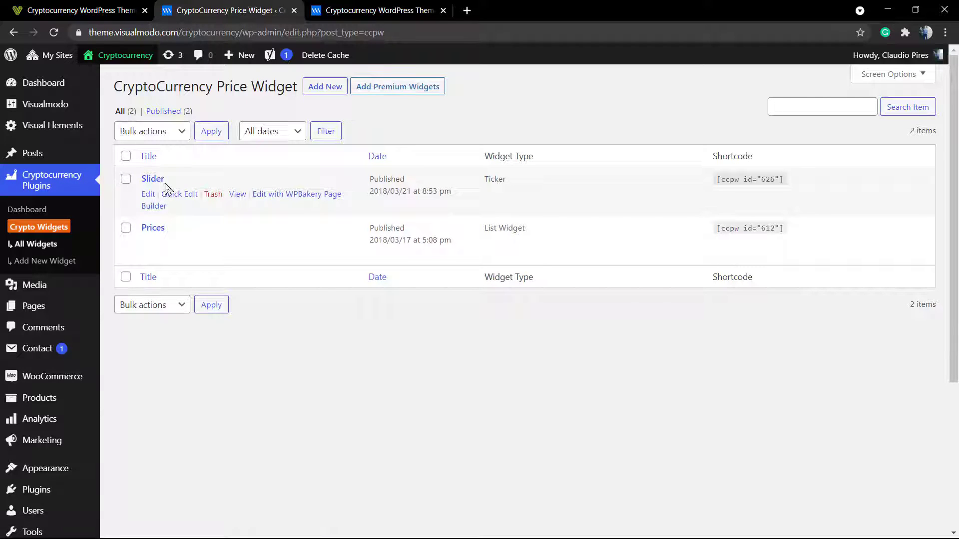
{"action": "left_click", "coordinate": [152, 178]}
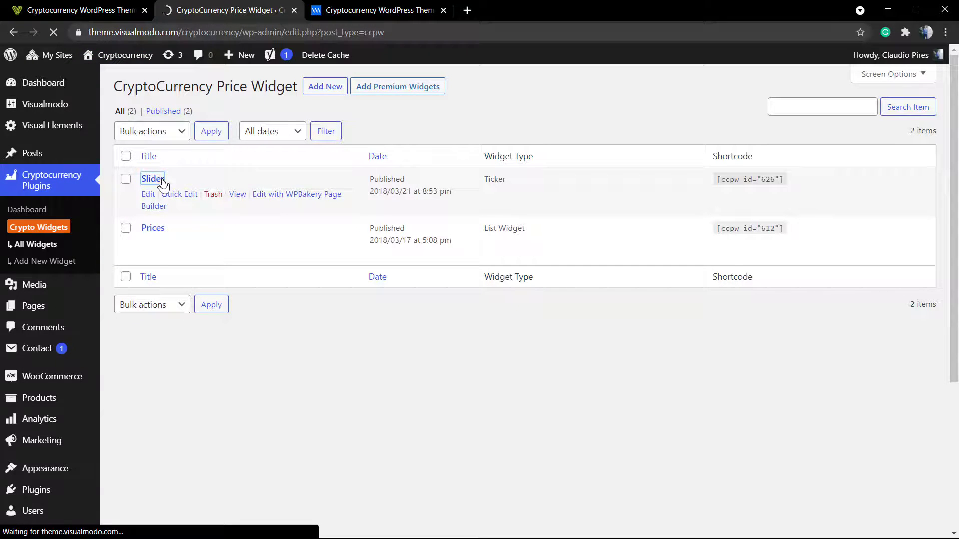
Step: Load the Slider widget's Edit Item screen and review its ticker settings, including Ticker Position
{"action": "left_click", "coordinate": [152, 179]}
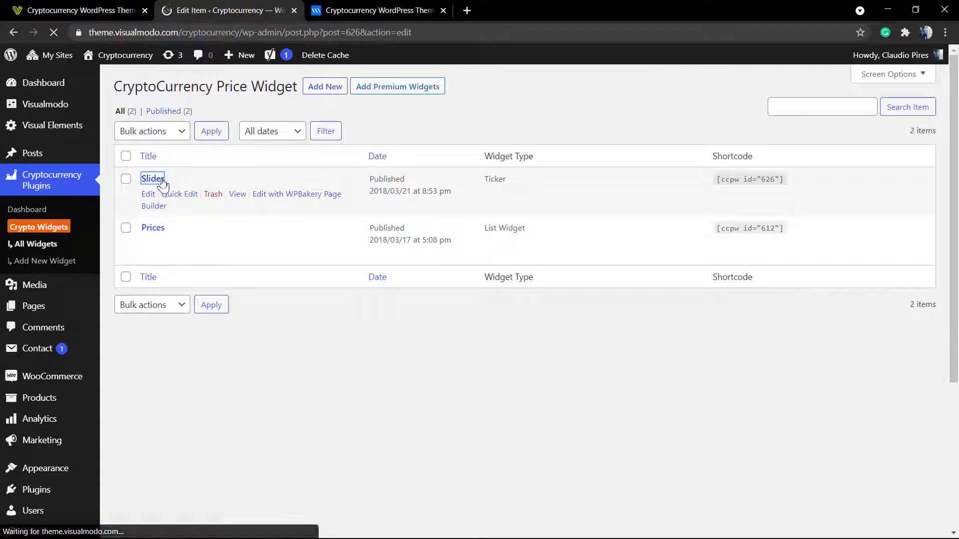
{"action": "left_click", "coordinate": [152, 179]}
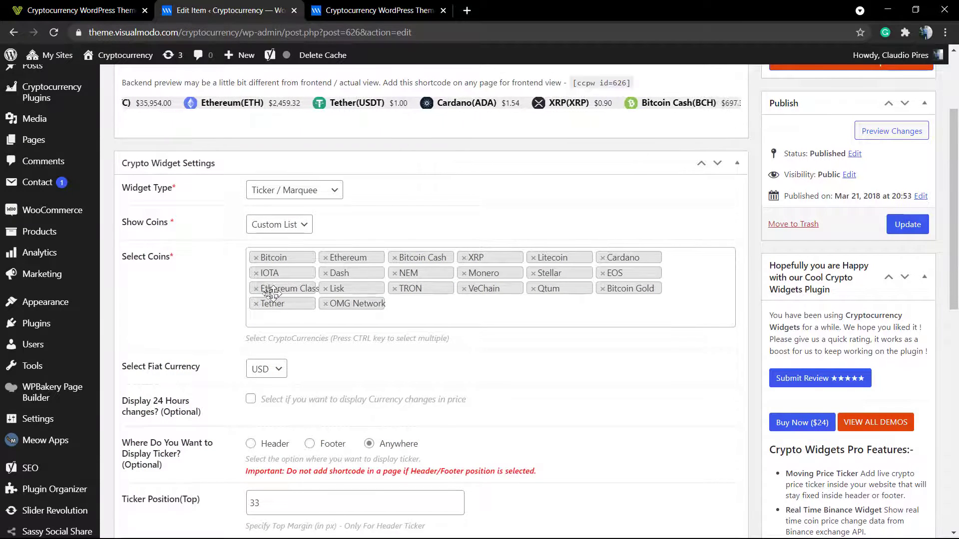
{"action": "scroll", "scroll_direction": "down", "scroll_amount": 3}
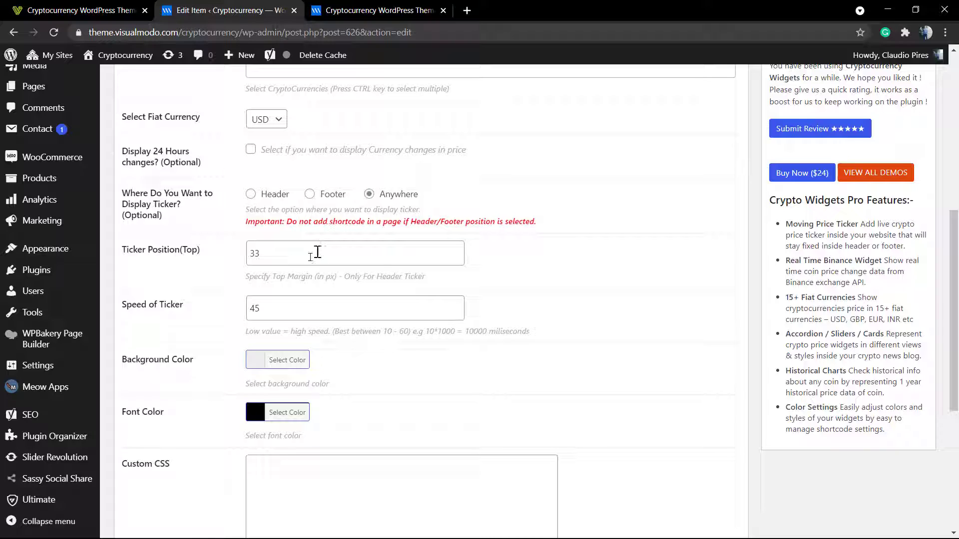
{"action": "left_click", "coordinate": [355, 308]}
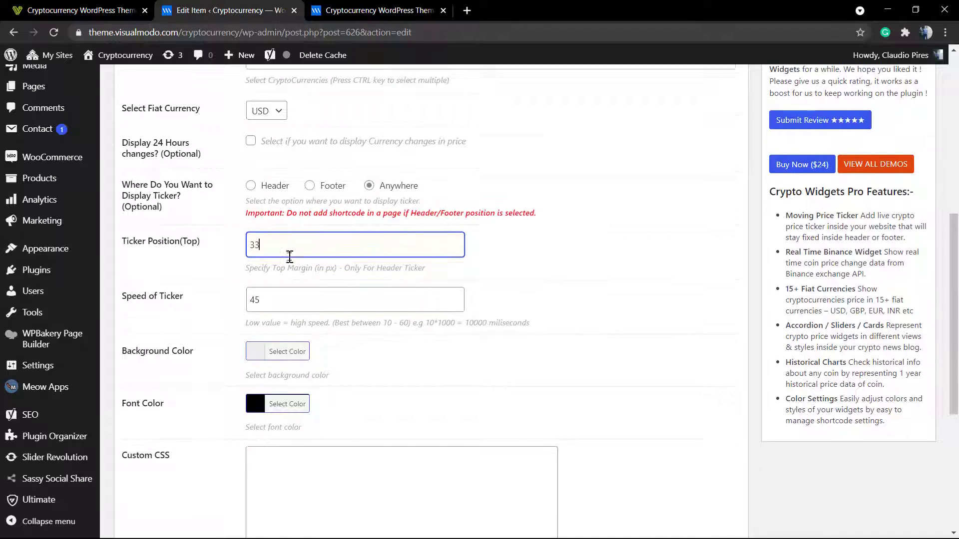
{"action": "scroll", "scroll_direction": "down", "scroll_amount": 3}
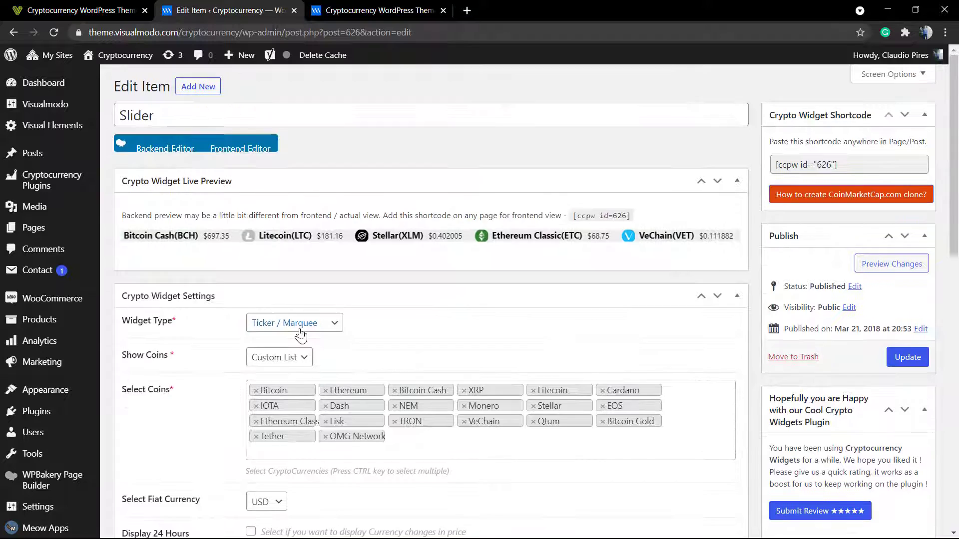
{"action": "scroll", "scroll_direction": "down", "scroll_amount": 3}
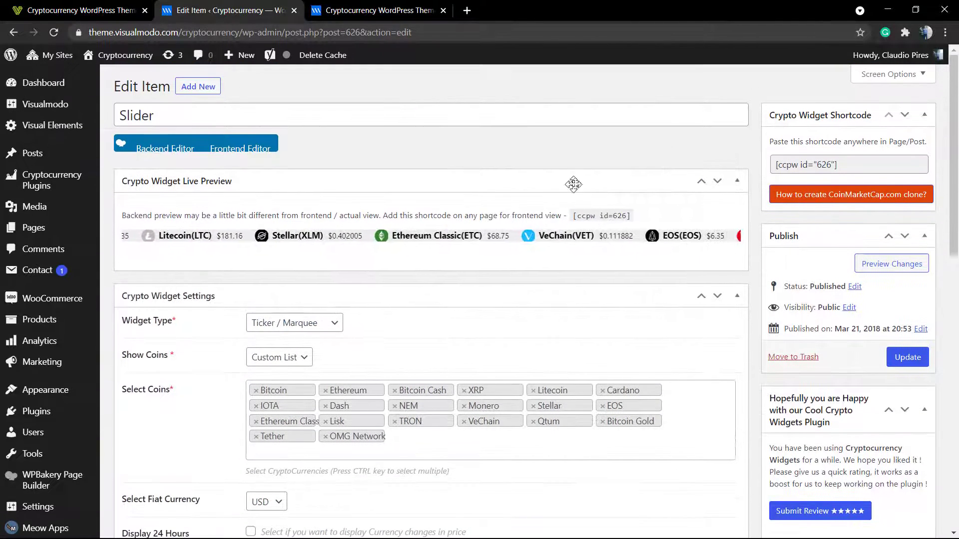
Step: Copy the Slider widget's shortcode and start Pages > Add New in a new tab
{"action": "left_click", "coordinate": [848, 164]}
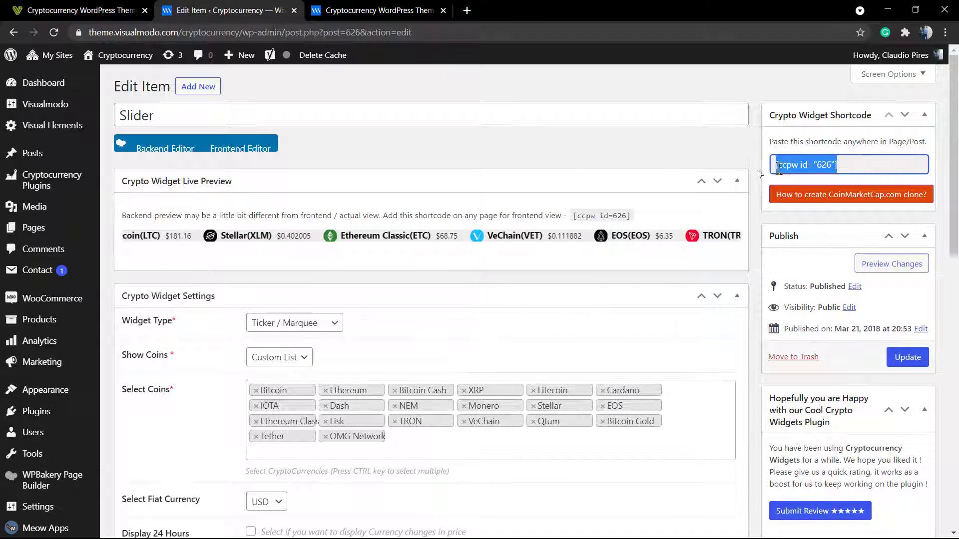
{"action": "mouse_move", "coordinate": [29, 227]}
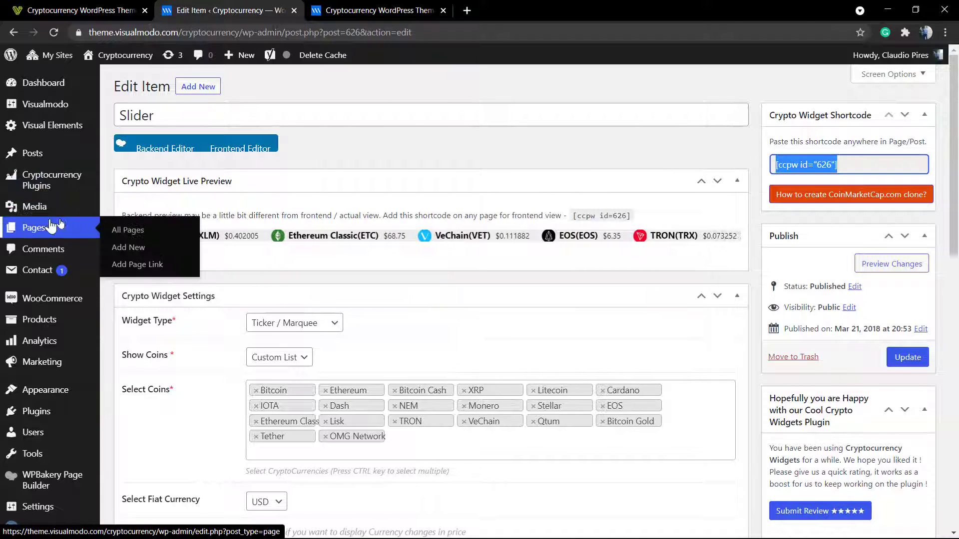
{"action": "right_click", "coordinate": [129, 247]}
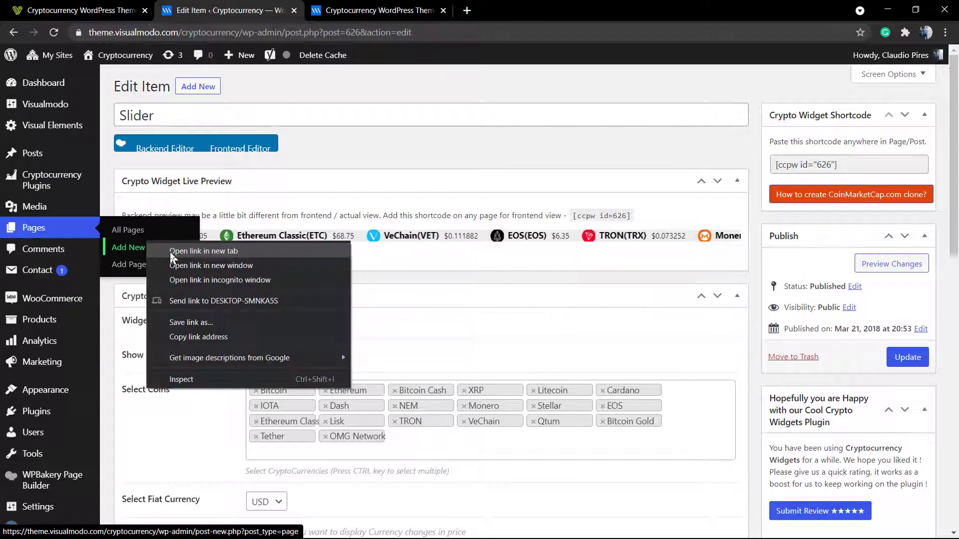
{"action": "left_click", "coordinate": [204, 251]}
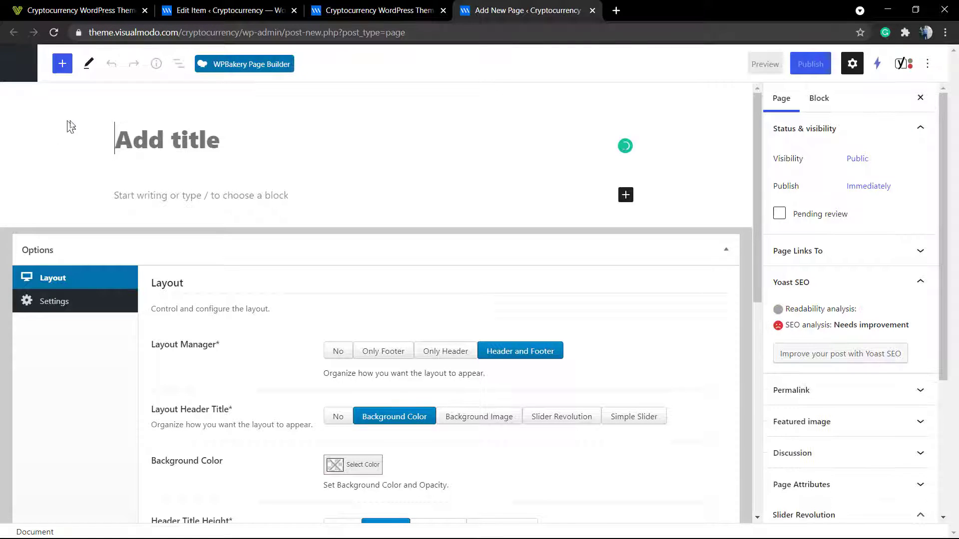
Step: Draft a title, then switch to WPBakery Page Builder, confirming Leave in the 'Leave site?' dialog
{"action": "type", "text": "C"}
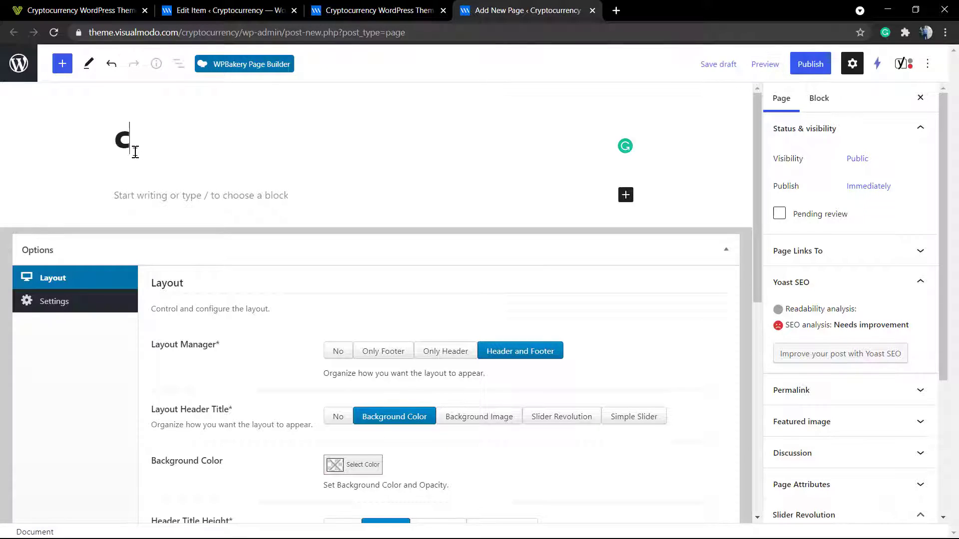
{"action": "type", "text": "ypto SDli"}
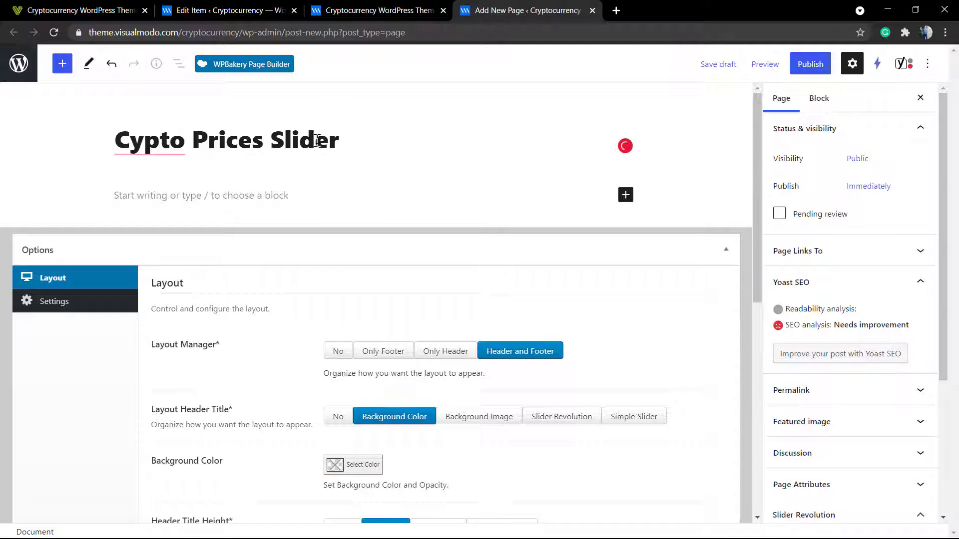
{"action": "left_click", "coordinate": [149, 140]}
{"action": "type", "text": "r"}
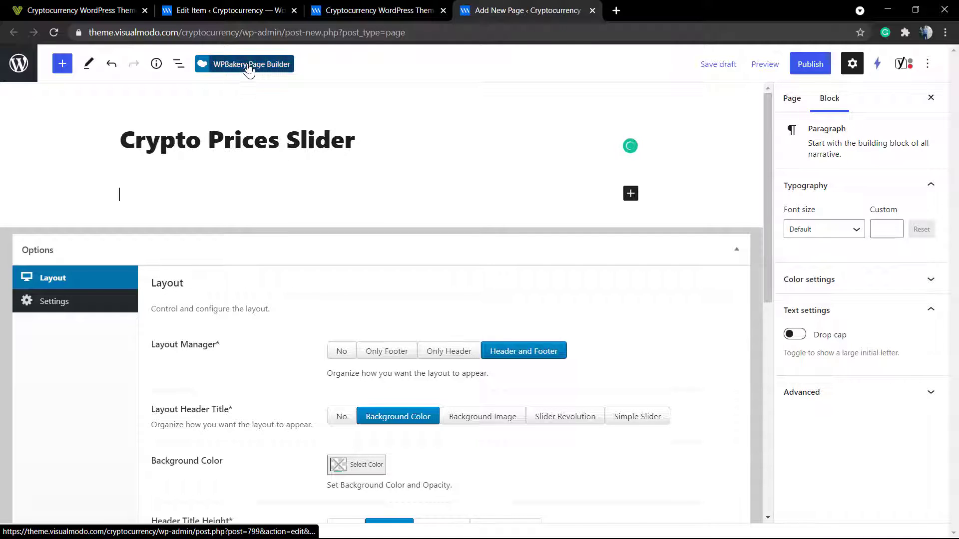
{"action": "left_click", "coordinate": [244, 64]}
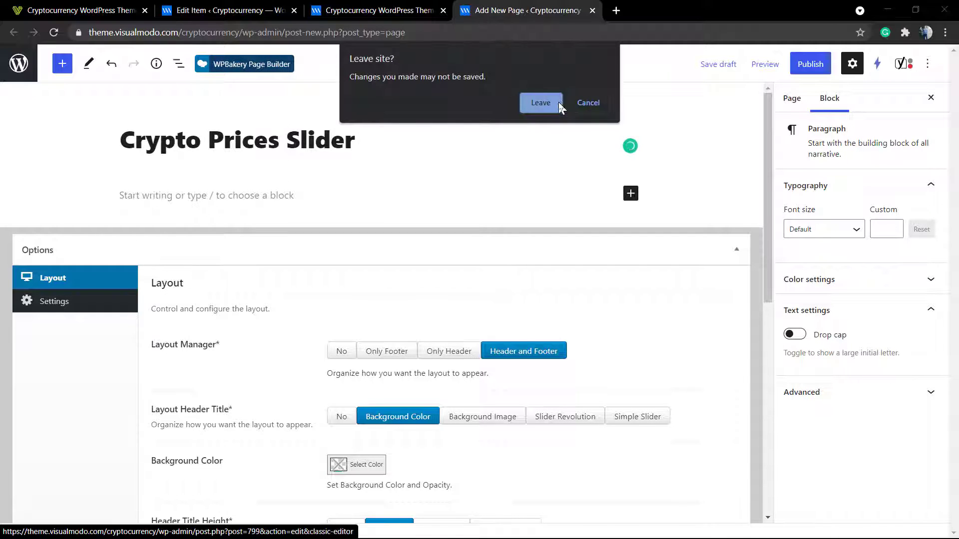
{"action": "left_click", "coordinate": [540, 102]}
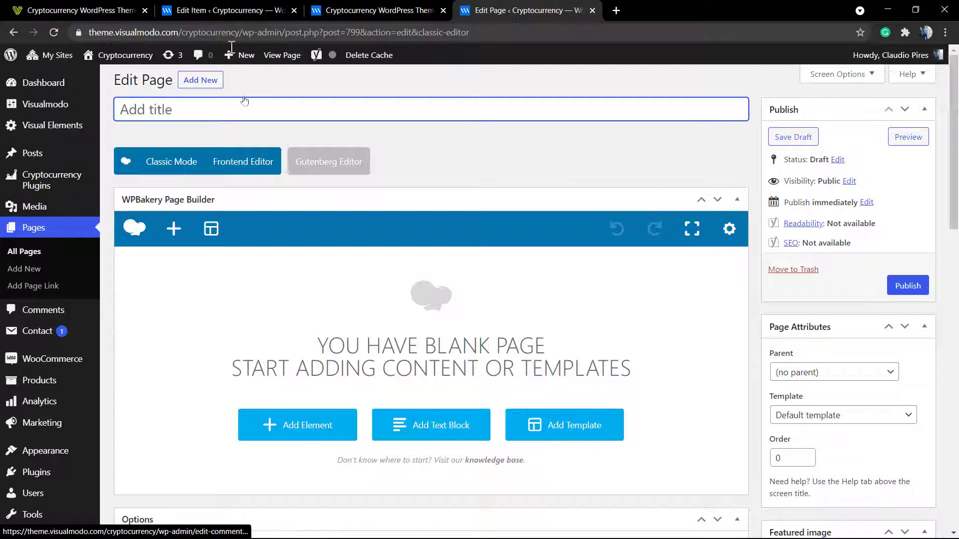
Step: Title the page 'Crypto Prices slider' and bring up WPBakery's Add Element panel
{"action": "type", "text": "C"}
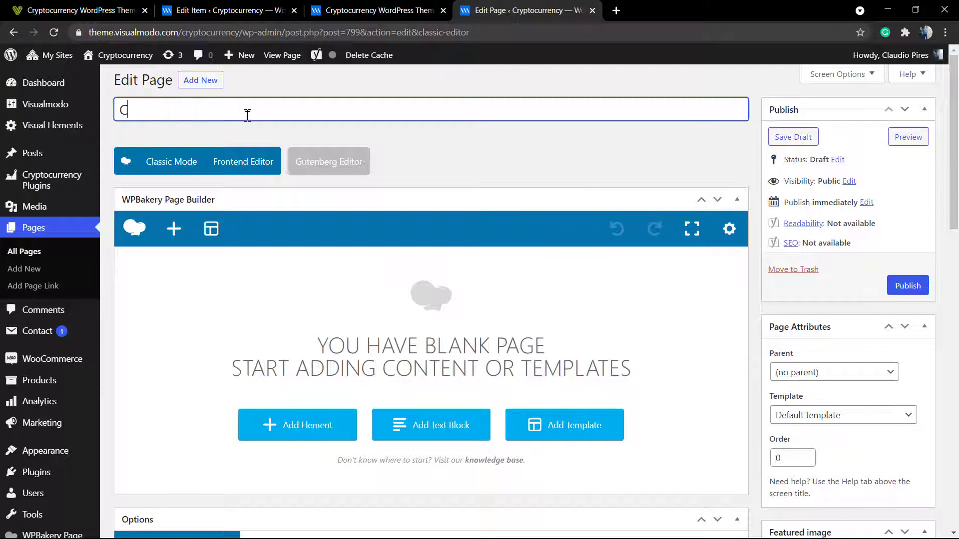
{"action": "type", "text": "rypto Prices slider"}
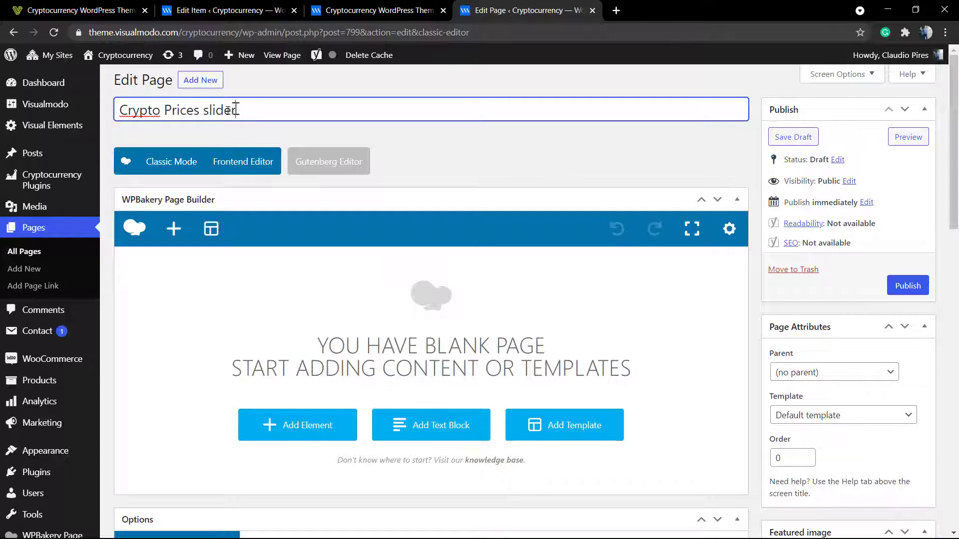
{"action": "right_click", "coordinate": [140, 110]}
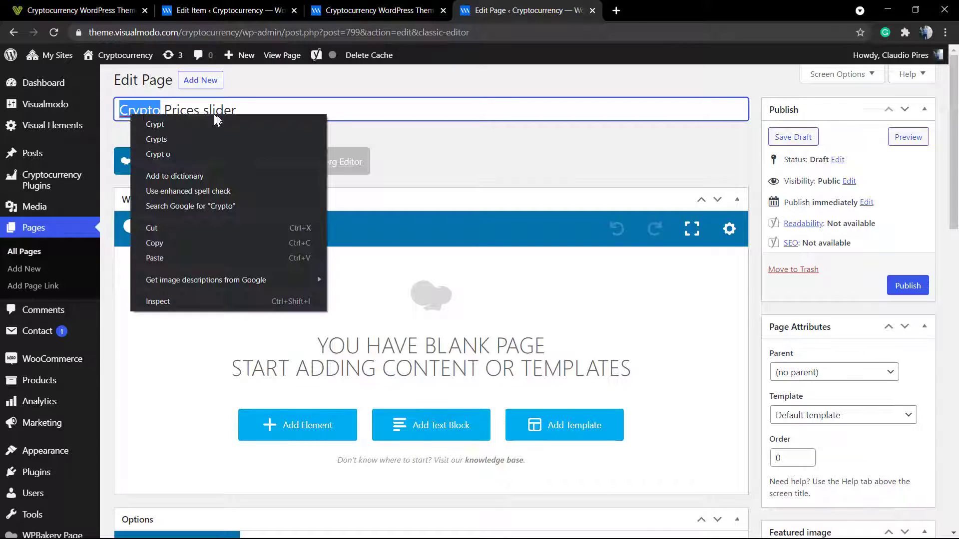
{"action": "left_click", "coordinate": [171, 161]}
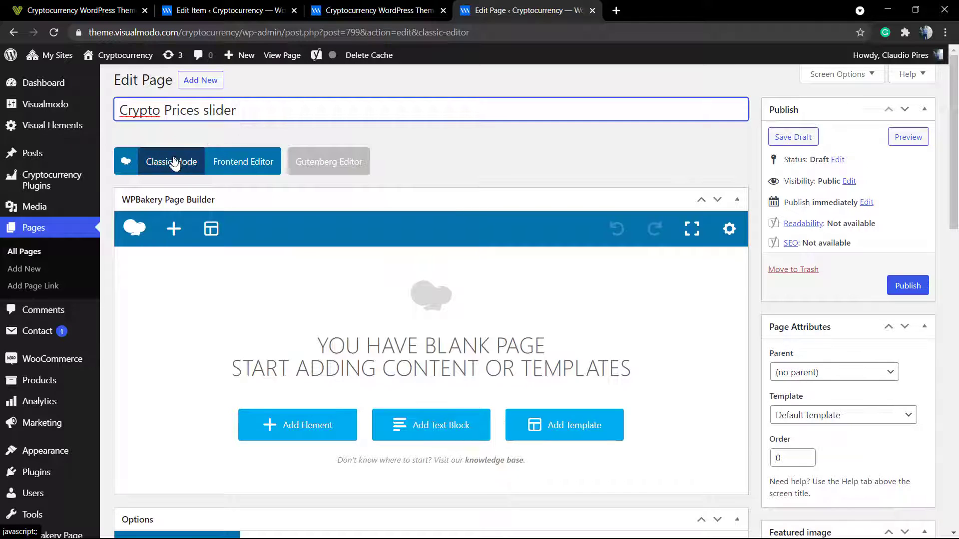
{"action": "left_click", "coordinate": [297, 425]}
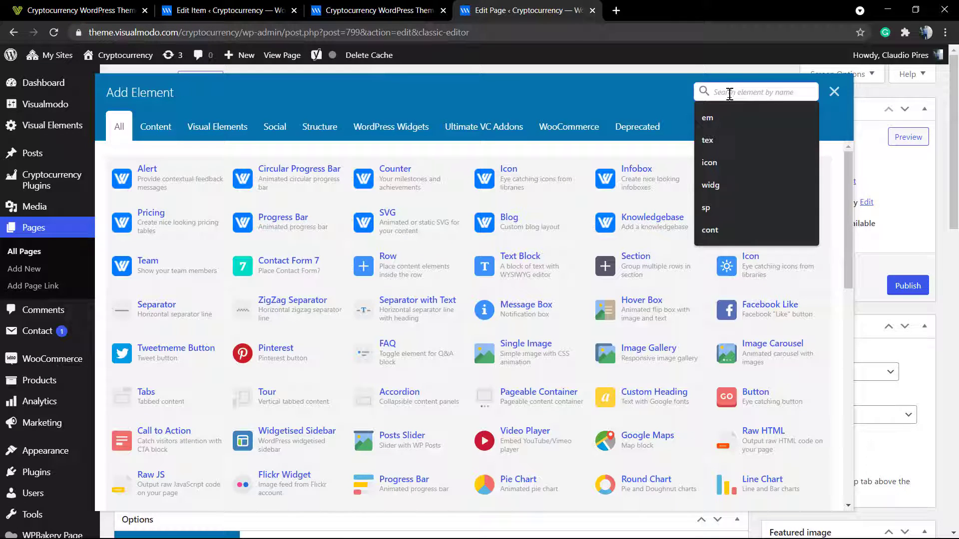
Step: Add a Text Block holding the [ccpw id="626"] shortcode, save it, and preview the page
{"action": "type", "text": "tex"}
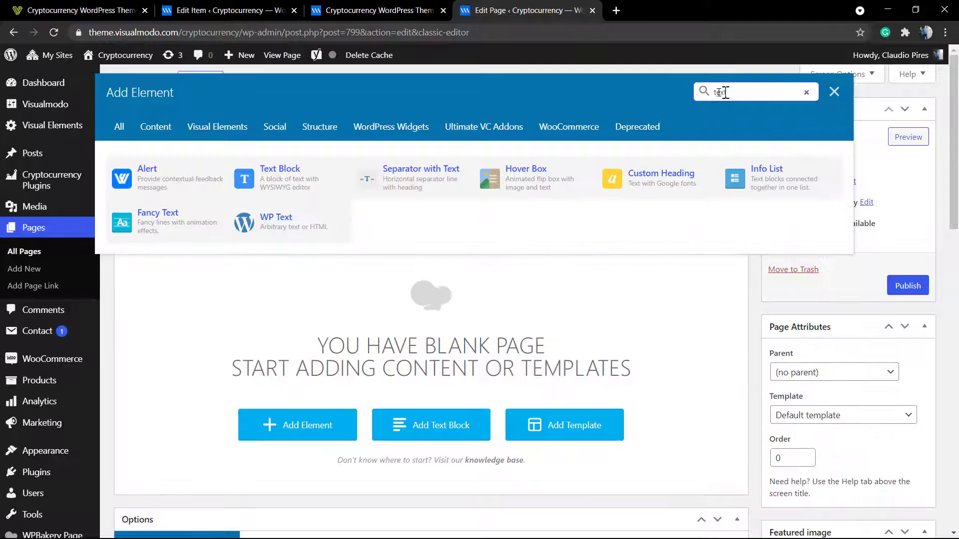
{"action": "left_click", "coordinate": [279, 169]}
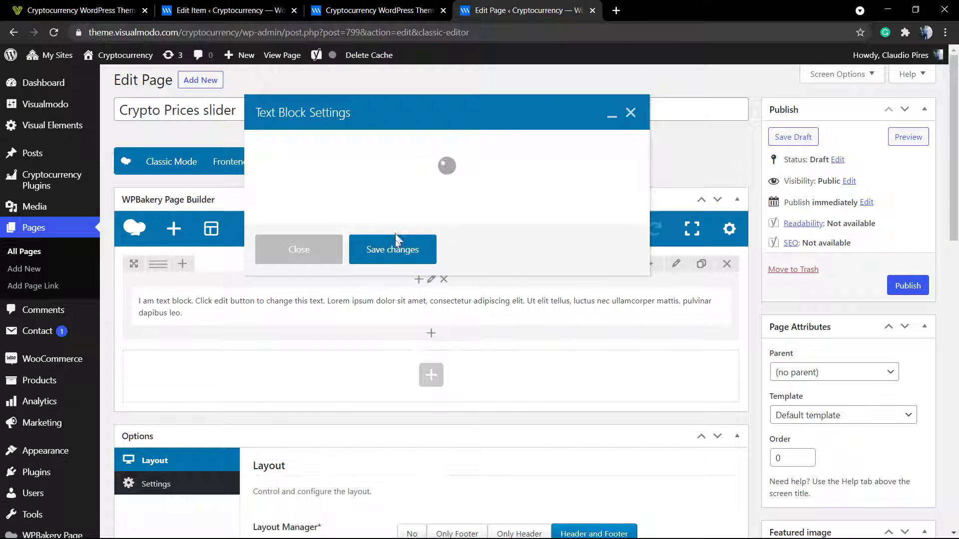
{"action": "mouse_move", "coordinate": [420, 203]}
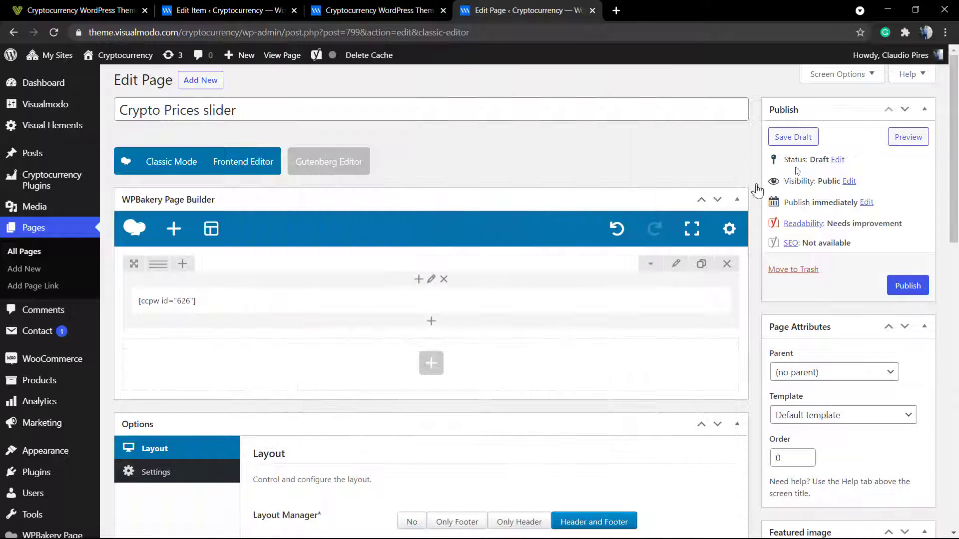
{"action": "left_click", "coordinate": [908, 137]}
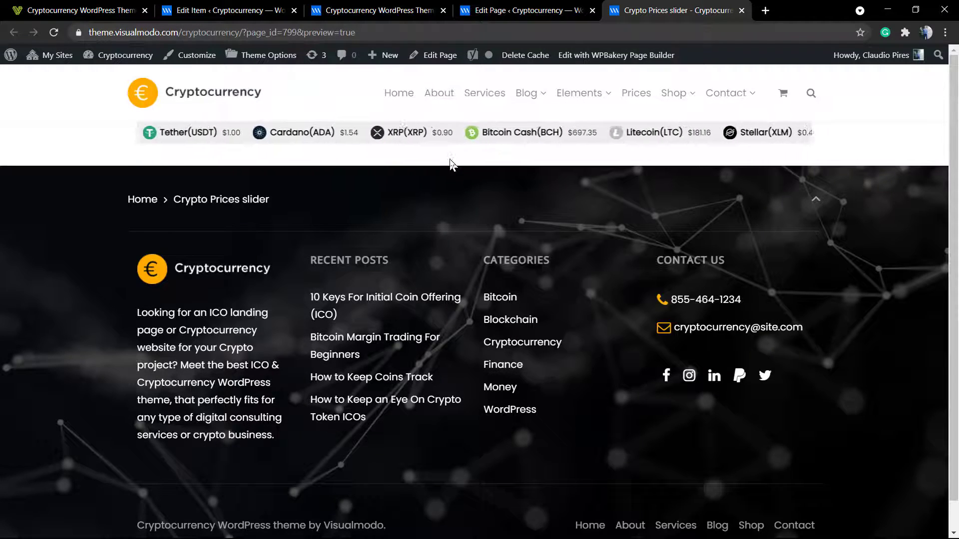
Step: Return from the preview tab to the Crypto Prices slider page editor
{"action": "left_click", "coordinate": [523, 10]}
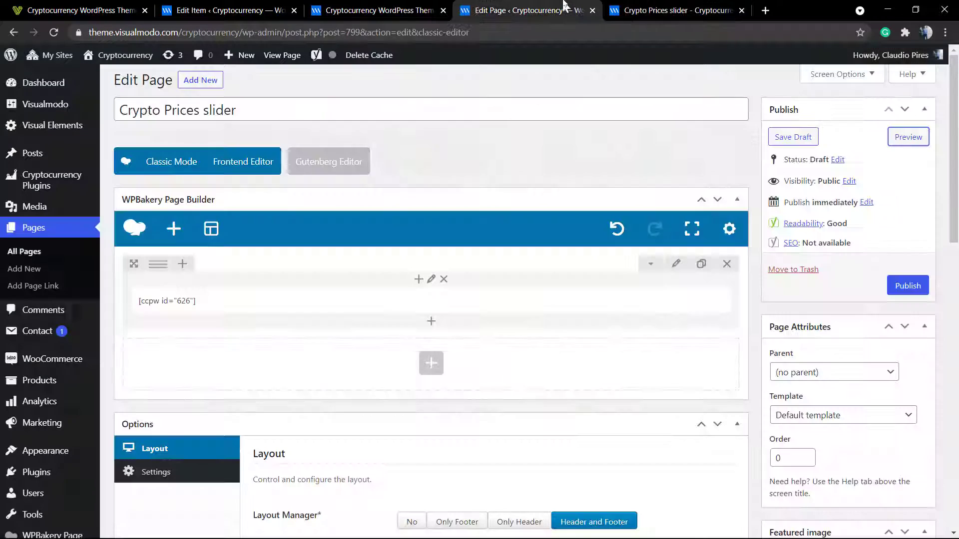
Step: Set the slider row's Row stretch to 'Stretch row and content (no paddings)' and save
{"action": "left_click", "coordinate": [430, 278]}
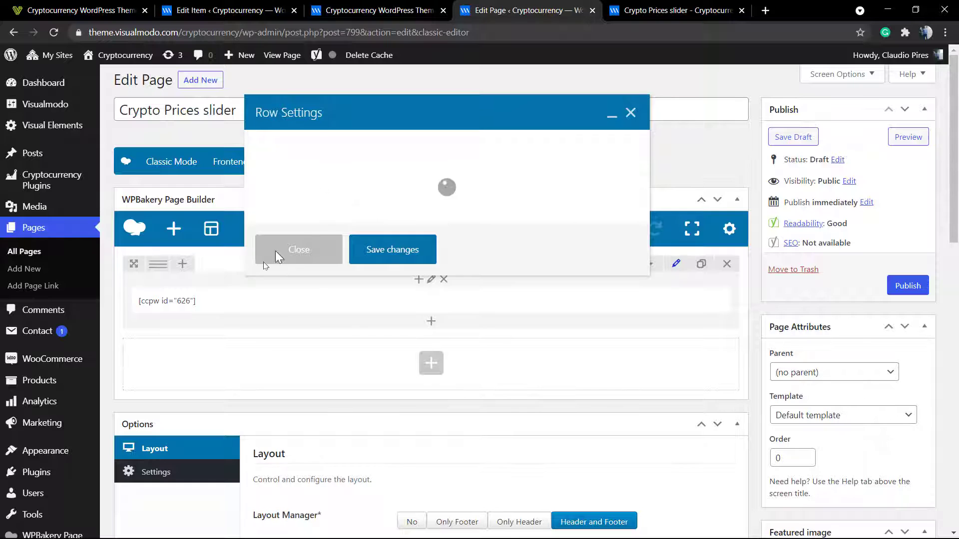
{"action": "left_click", "coordinate": [380, 203]}
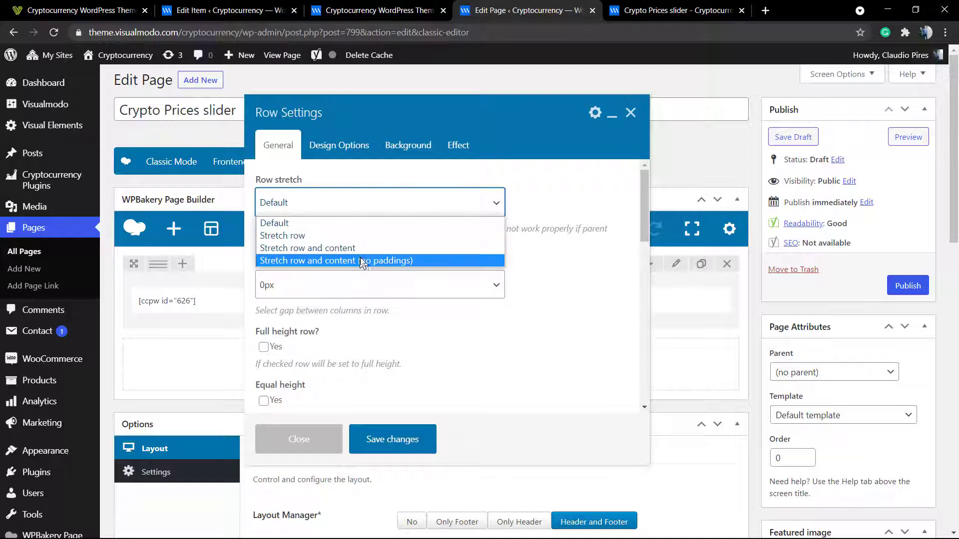
{"action": "left_click", "coordinate": [337, 261]}
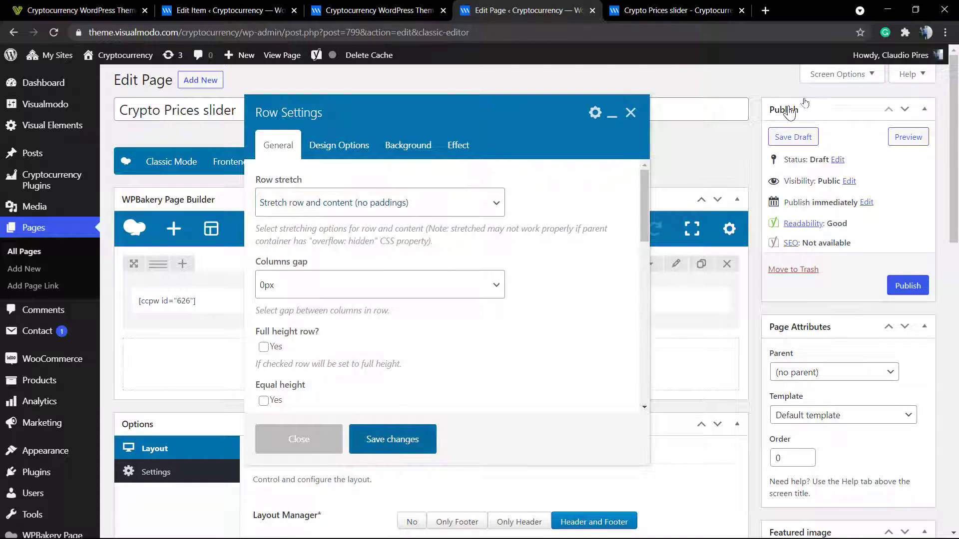
{"action": "left_click", "coordinate": [672, 10]}
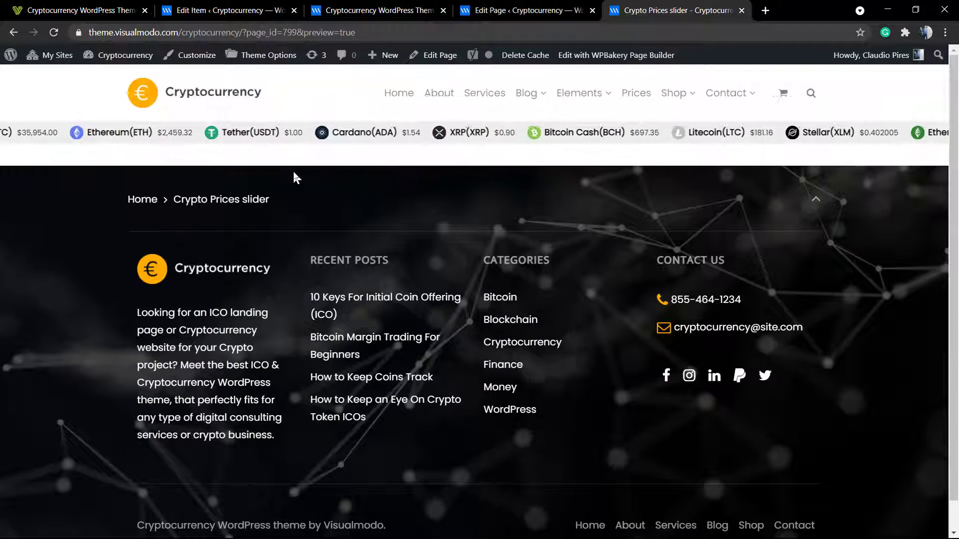
{"action": "mouse_move", "coordinate": [377, 10]}
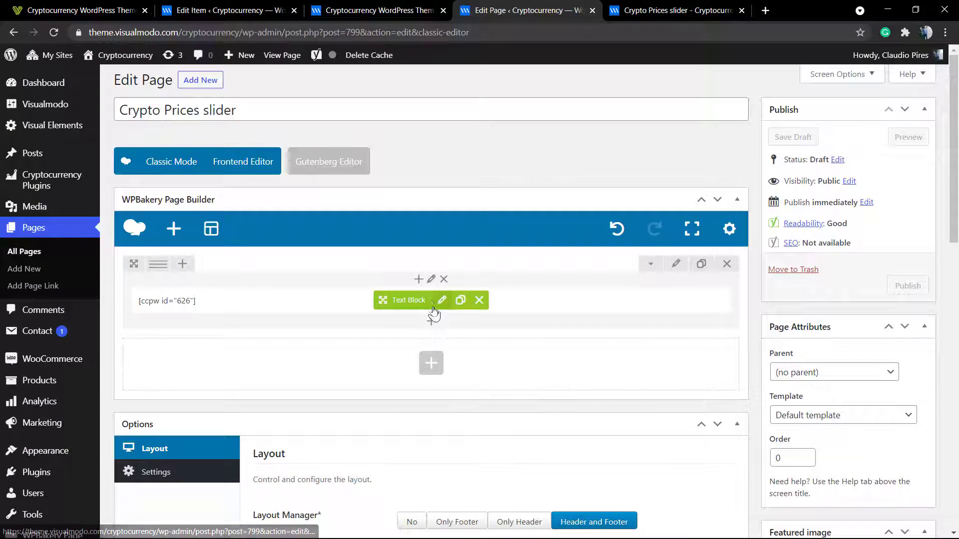
Step: In Column Settings > Design Options, set top and bottom margins, borders and paddings to 0 and save
{"action": "left_click", "coordinate": [442, 299]}
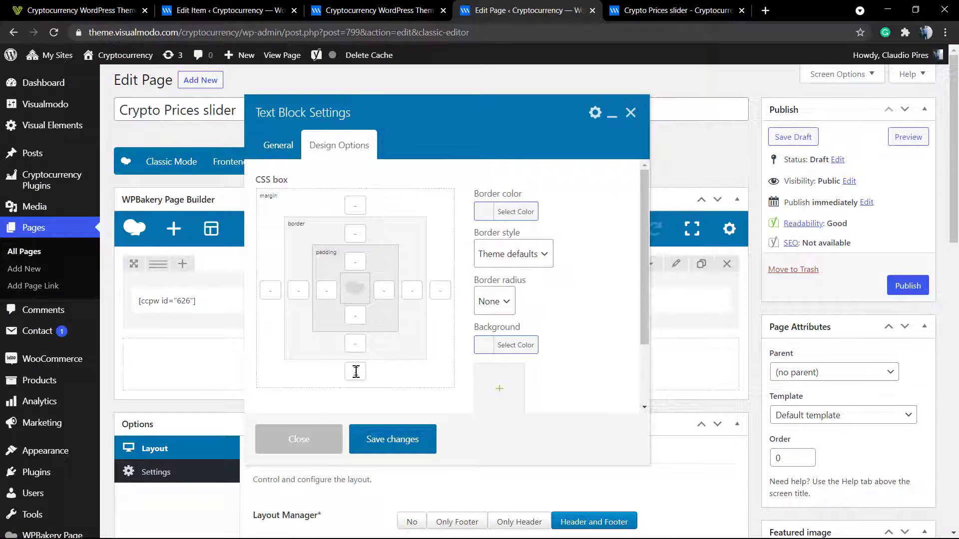
{"action": "left_click", "coordinate": [355, 343]}
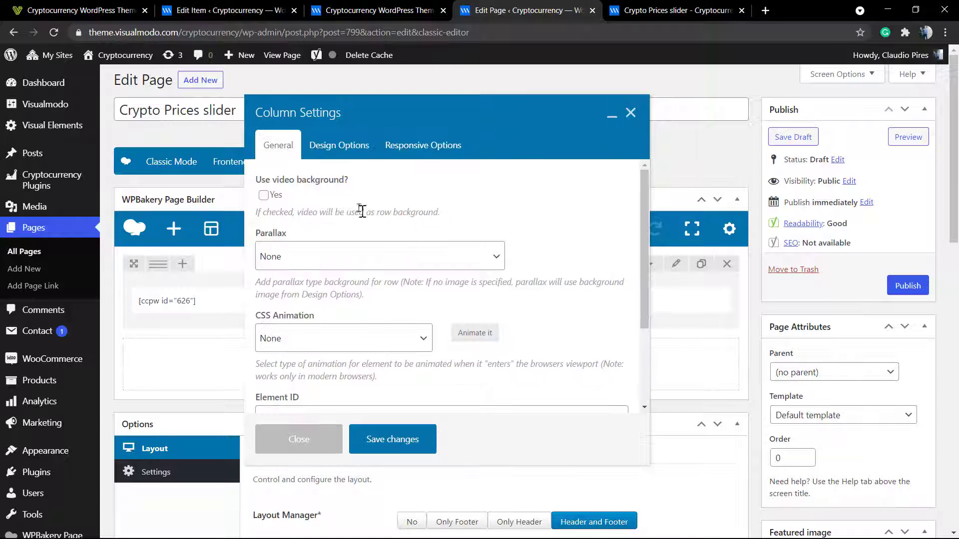
{"action": "left_click", "coordinate": [338, 145]}
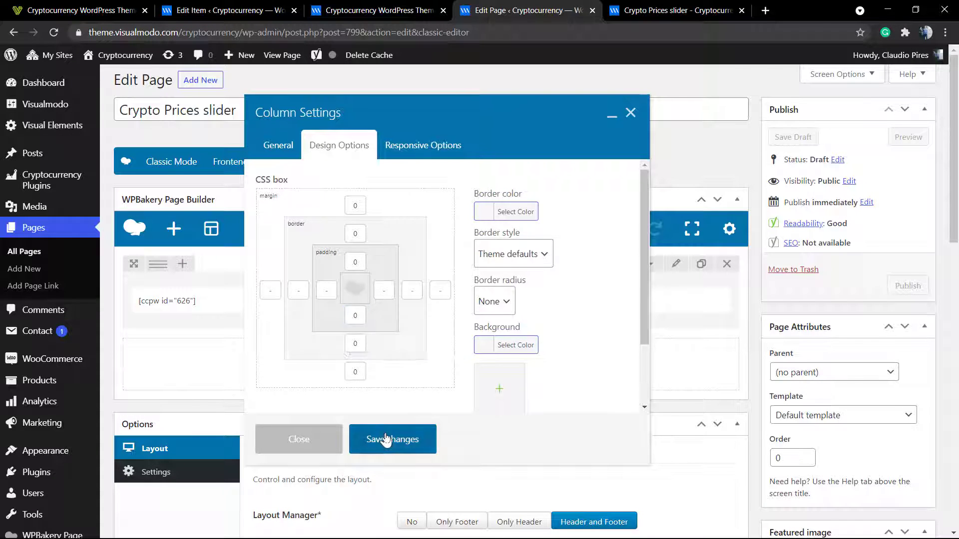
{"action": "left_click", "coordinate": [391, 439]}
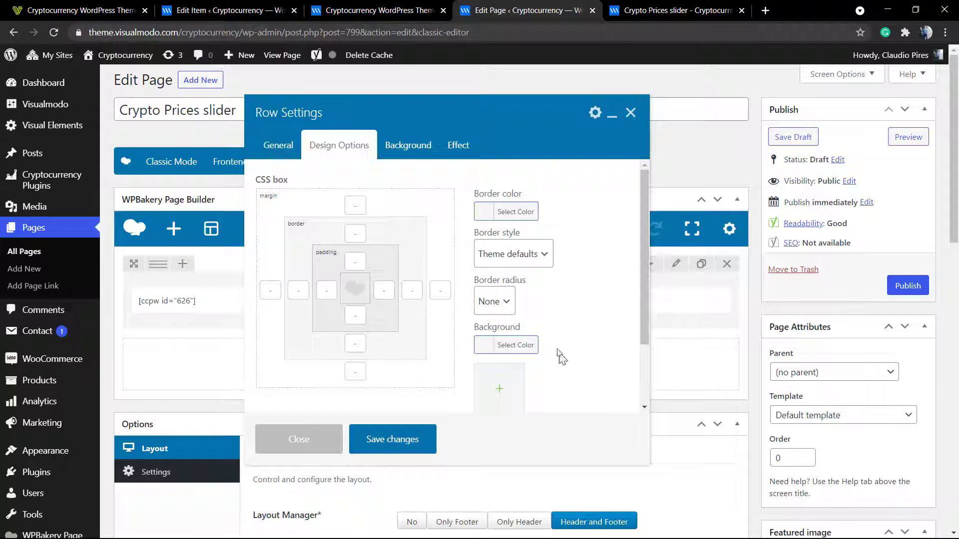
{"action": "scroll", "scroll_direction": "down", "scroll_amount": 3}
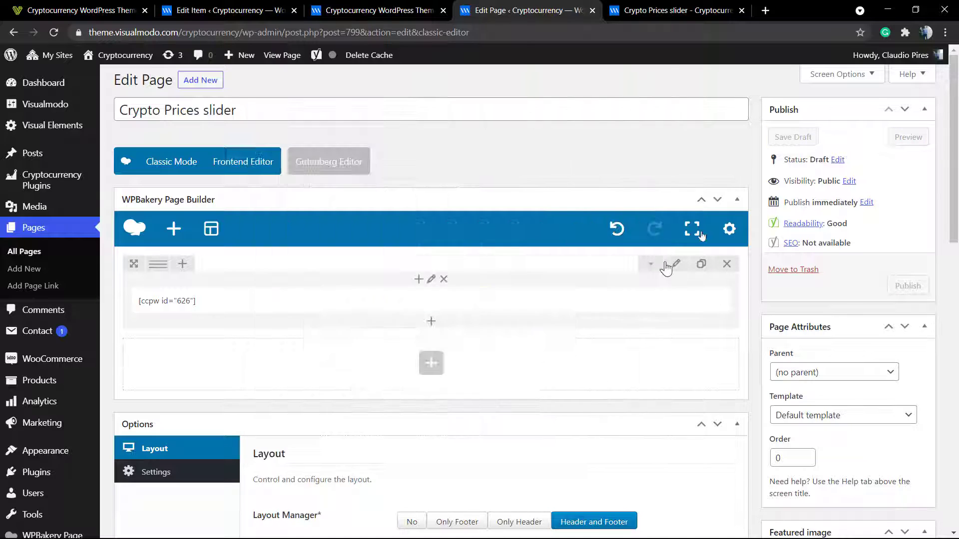
{"action": "scroll", "scroll_direction": "down", "scroll_amount": 3}
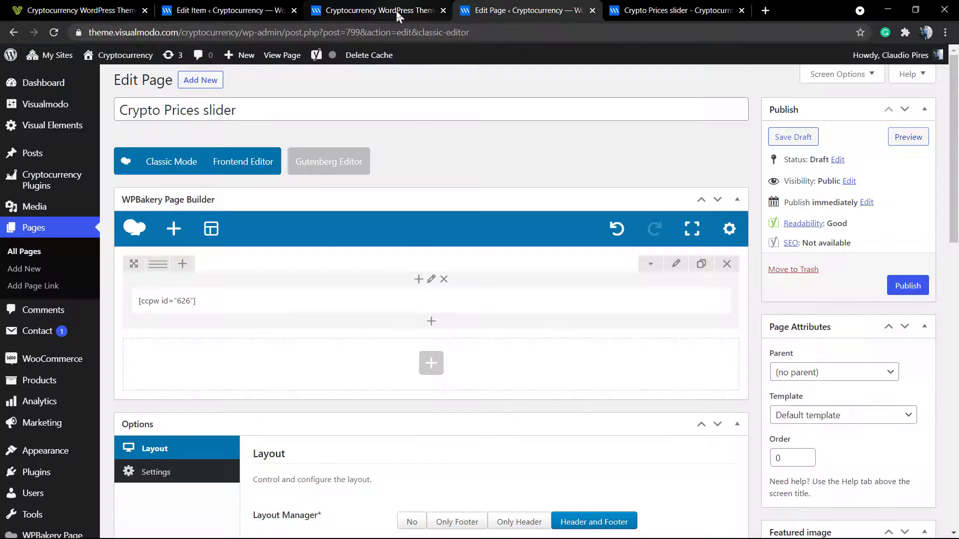
Step: In the Slider widget settings, change Ticker Position (Top) from 33 to 44
{"action": "left_click", "coordinate": [224, 10]}
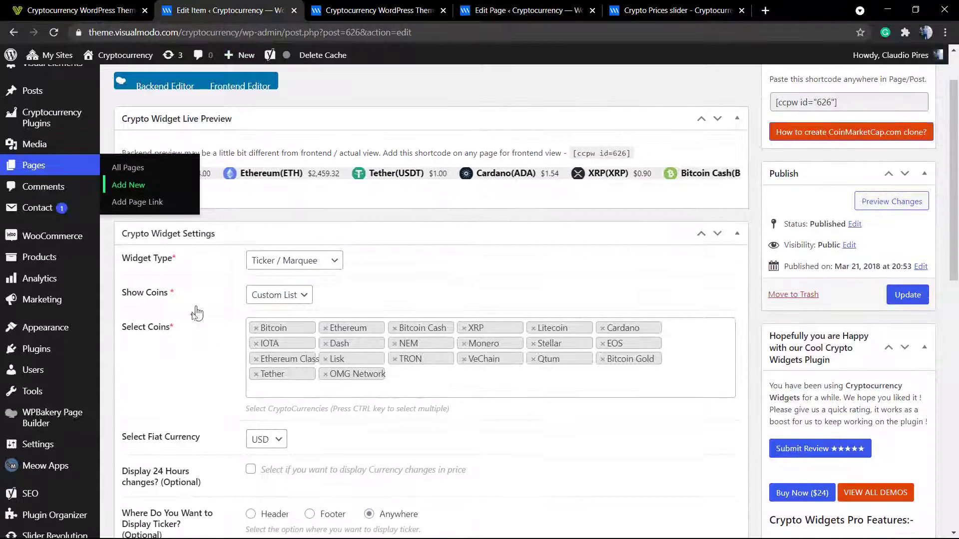
{"action": "scroll", "scroll_direction": "down", "scroll_amount": 3}
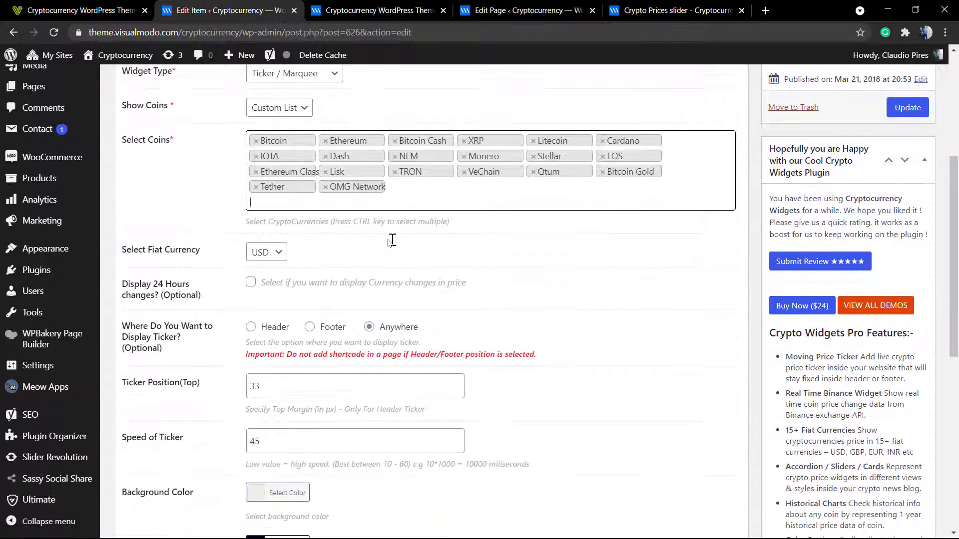
{"action": "scroll", "scroll_direction": "down", "scroll_amount": 3}
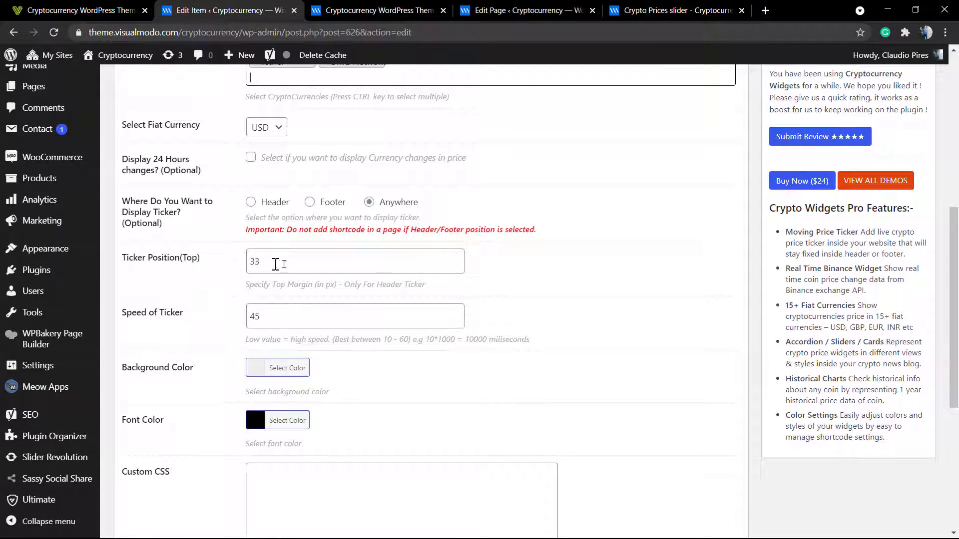
{"action": "left_click", "coordinate": [355, 261]}
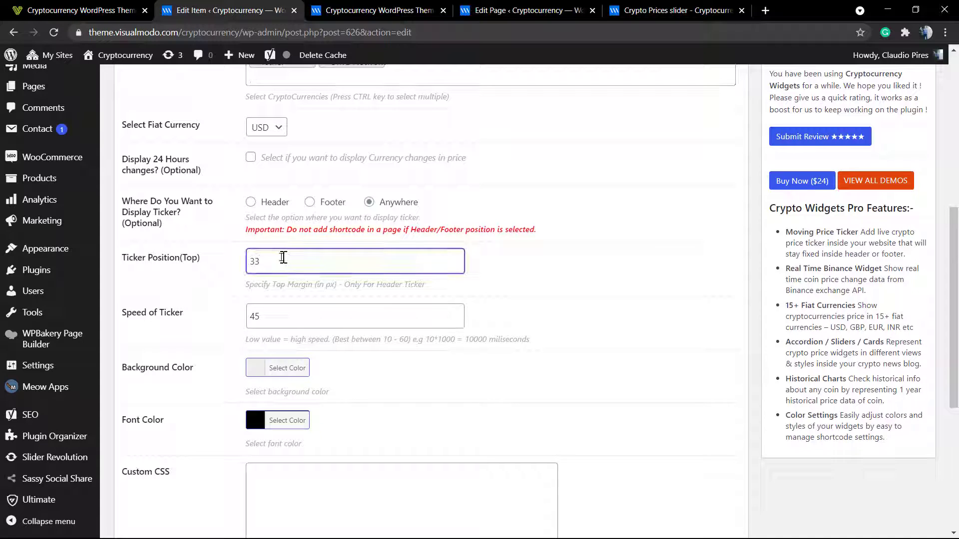
{"action": "double_click", "coordinate": [252, 262]}
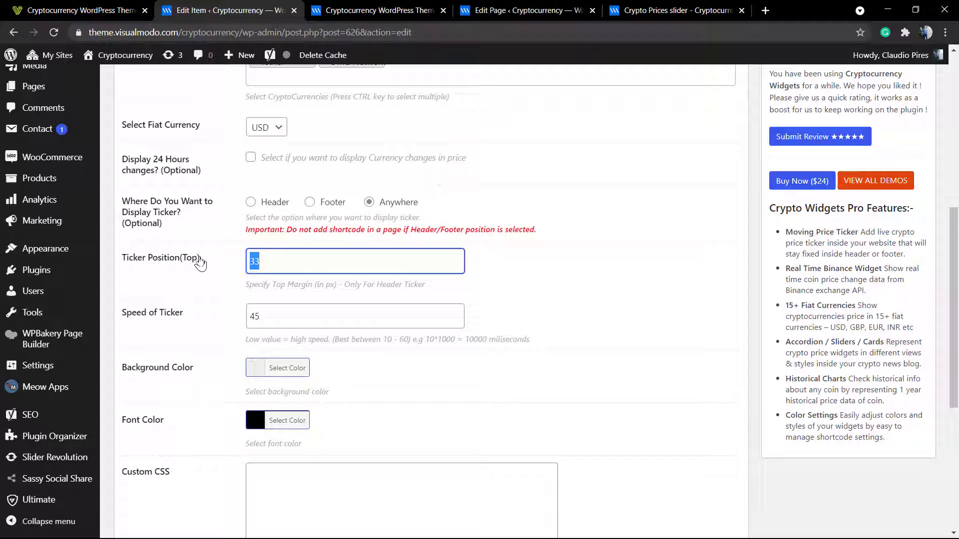
{"action": "type", "text": "44"}
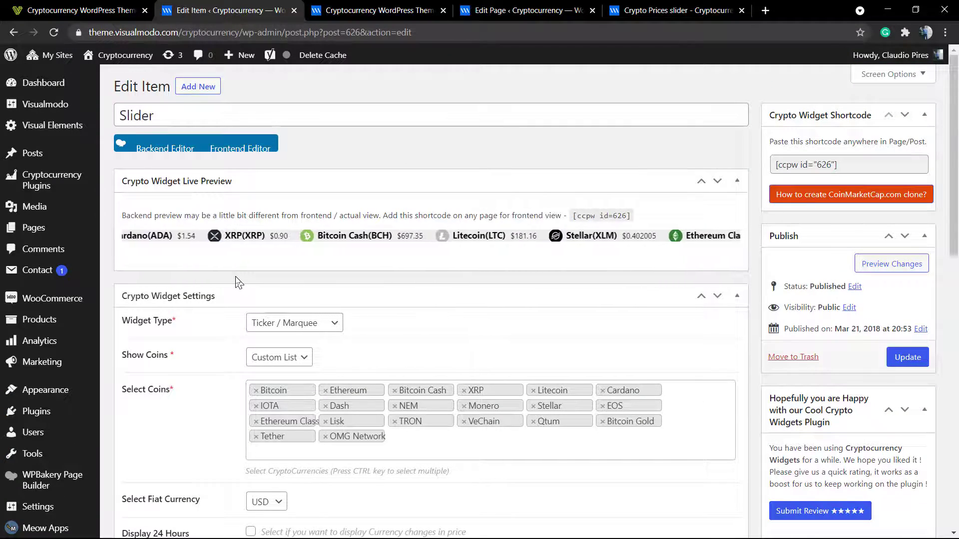
Step: Review the result and set Ticker Position (Top) back to 33
{"action": "scroll", "scroll_direction": "down", "scroll_amount": 3}
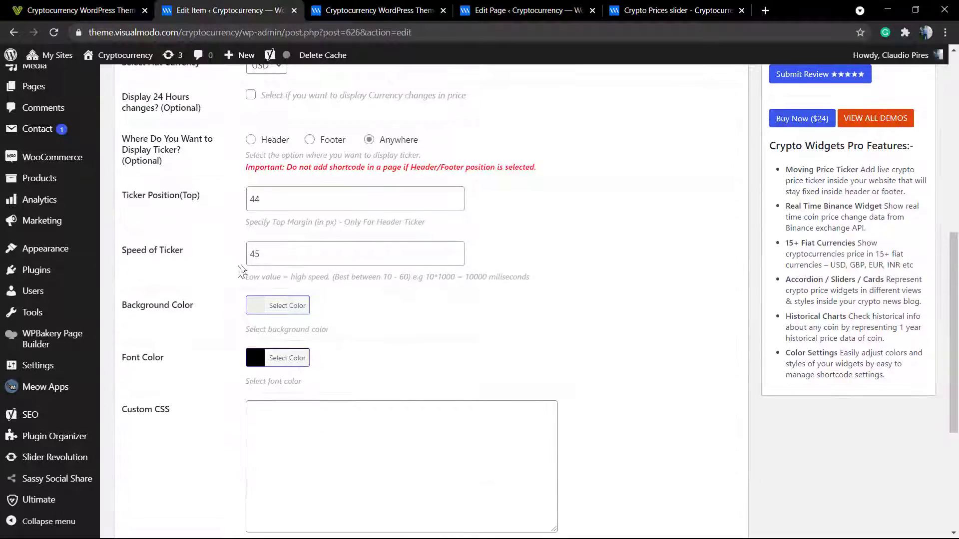
{"action": "scroll", "scroll_direction": "down", "scroll_amount": 3}
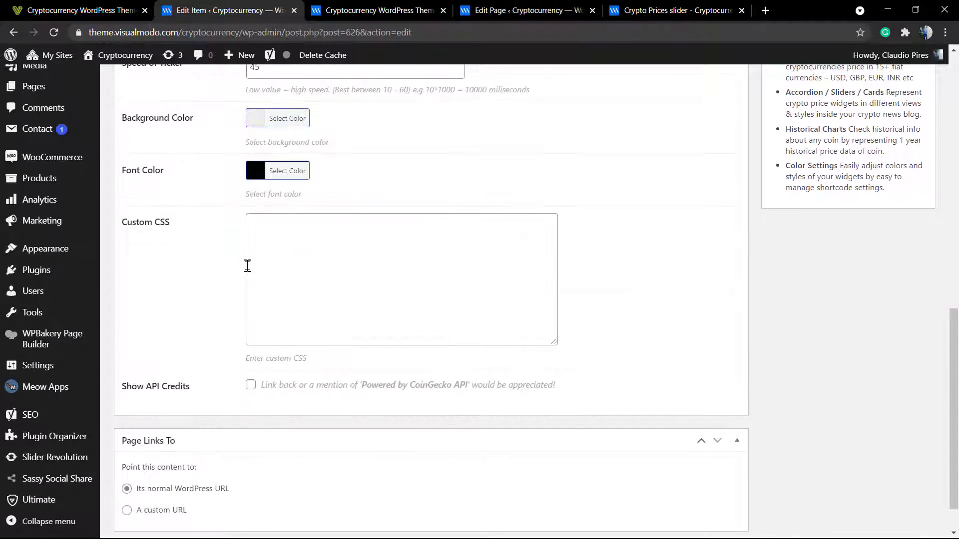
{"action": "scroll", "scroll_direction": "up", "scroll_amount": 3}
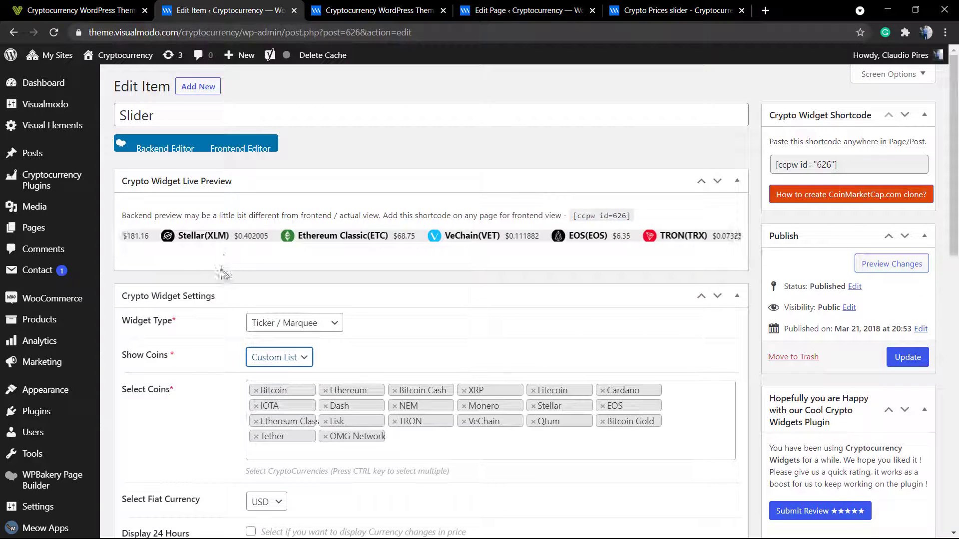
{"action": "scroll", "scroll_direction": "down", "scroll_amount": 3}
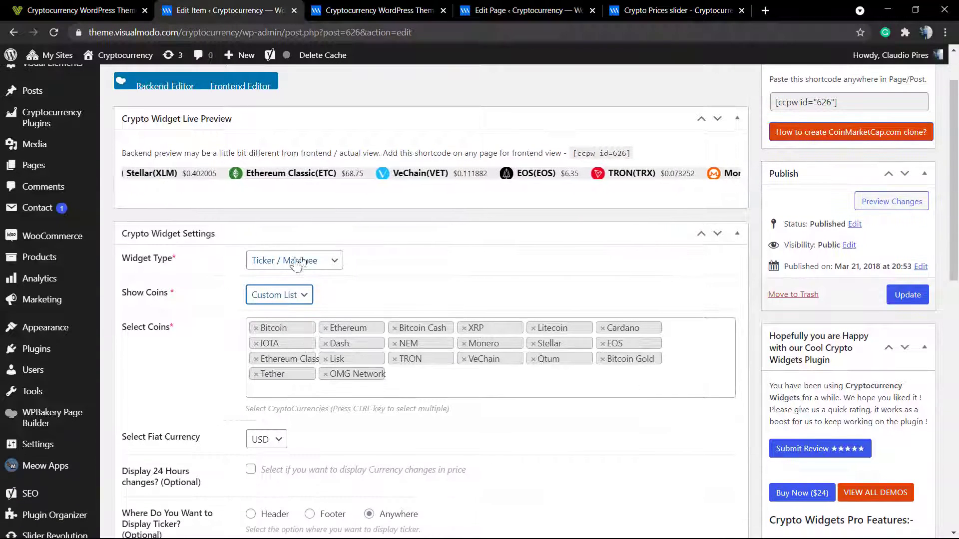
{"action": "scroll", "scroll_direction": "down", "scroll_amount": 3}
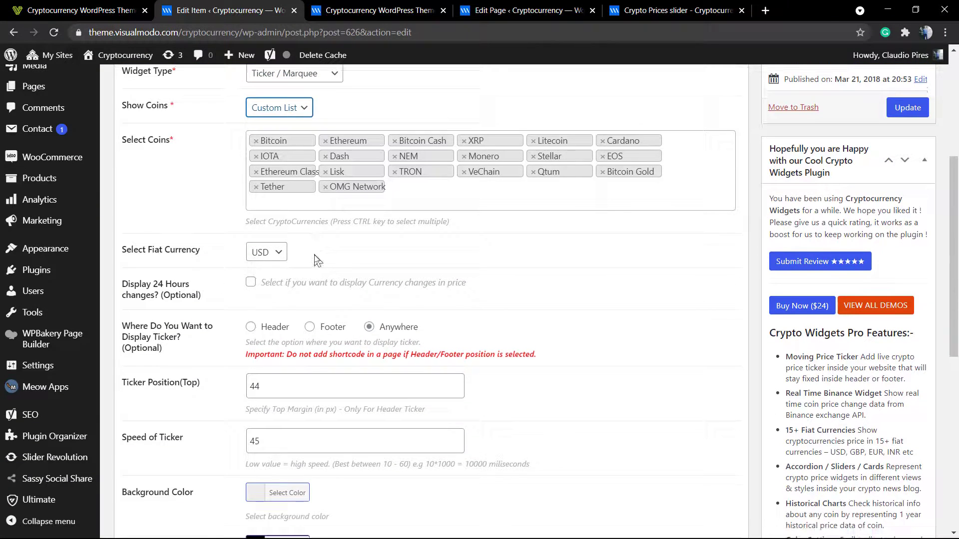
{"action": "scroll", "scroll_direction": "down", "scroll_amount": 3}
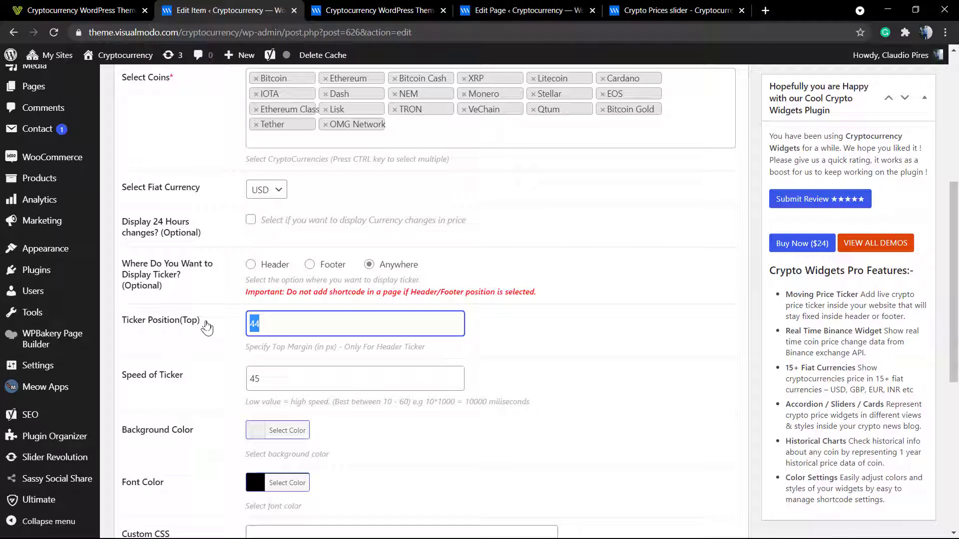
{"action": "type", "text": "33"}
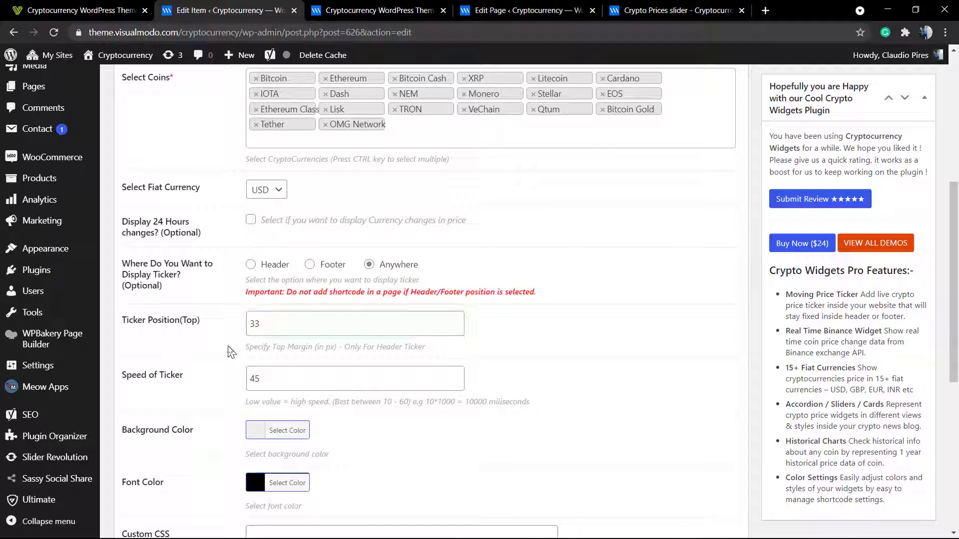
{"action": "scroll", "scroll_direction": "down", "scroll_amount": 3}
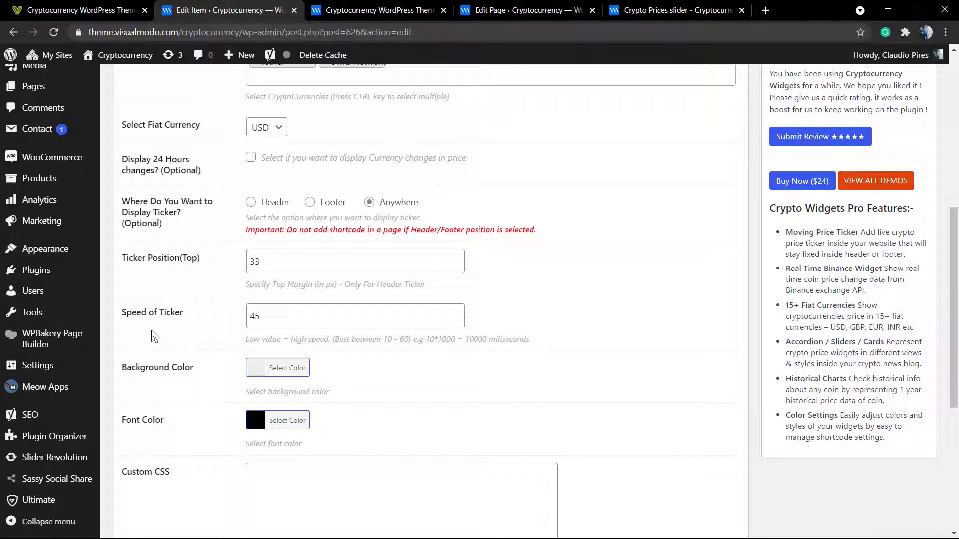
{"action": "scroll", "scroll_direction": "down", "scroll_amount": 3}
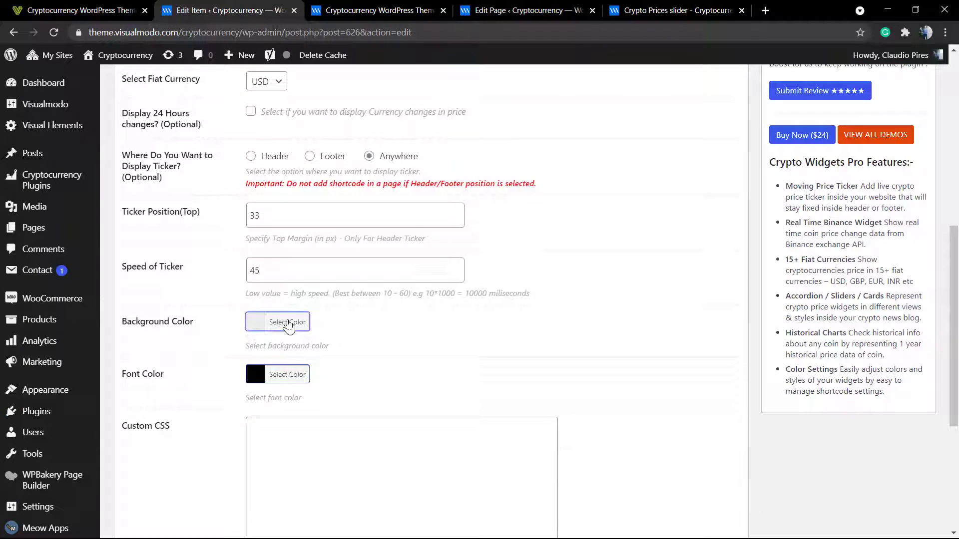
Step: Copy the ticker's background hex code and start entering it as the row's background colour
{"action": "left_click", "coordinate": [286, 321]}
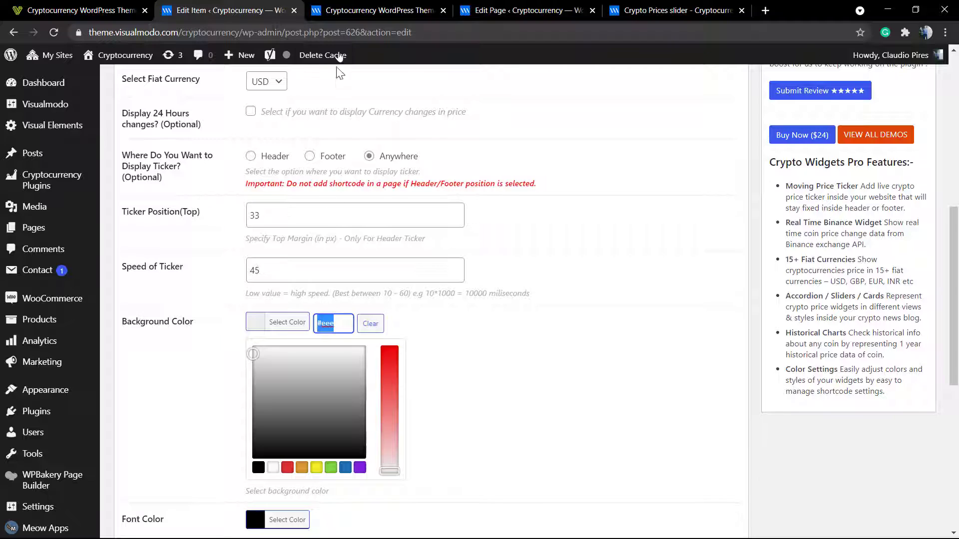
{"action": "left_click", "coordinate": [522, 10]}
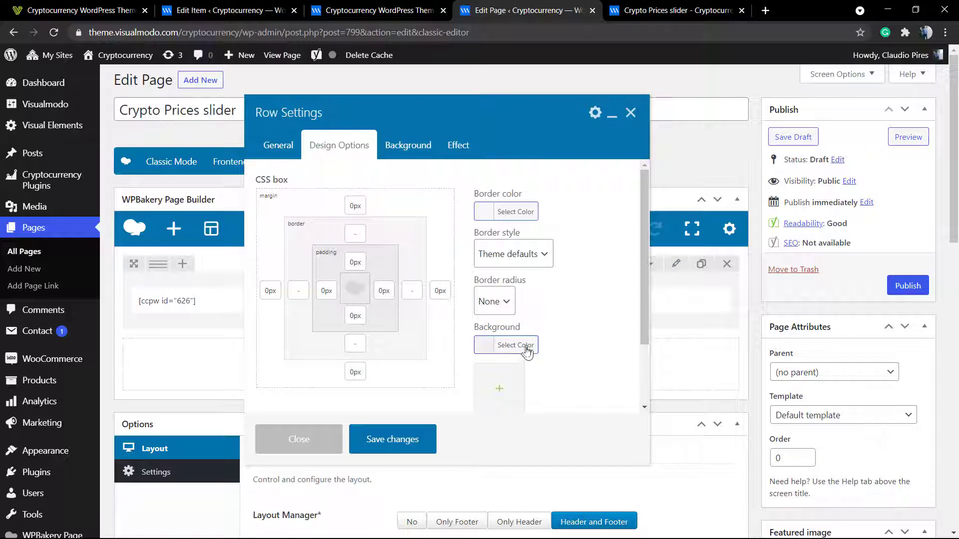
{"action": "left_click", "coordinate": [516, 345]}
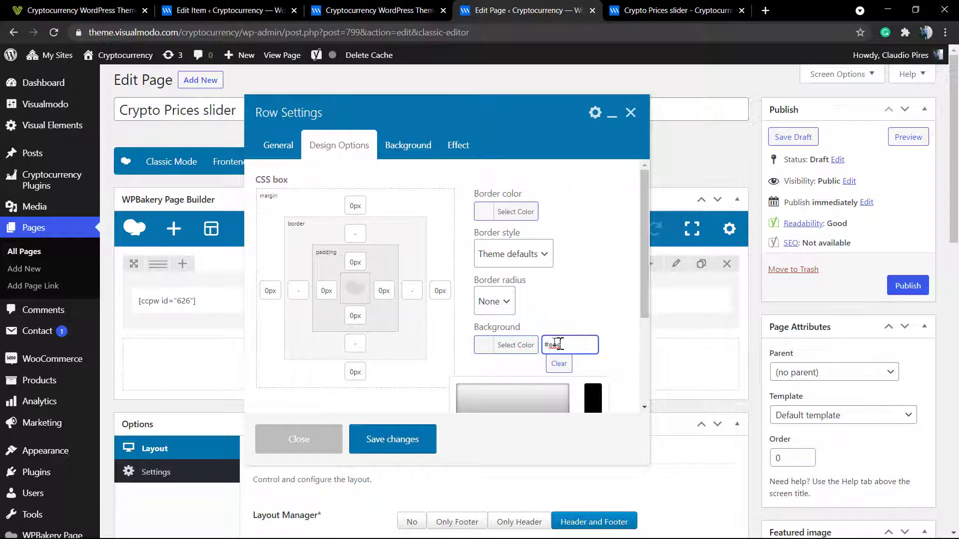